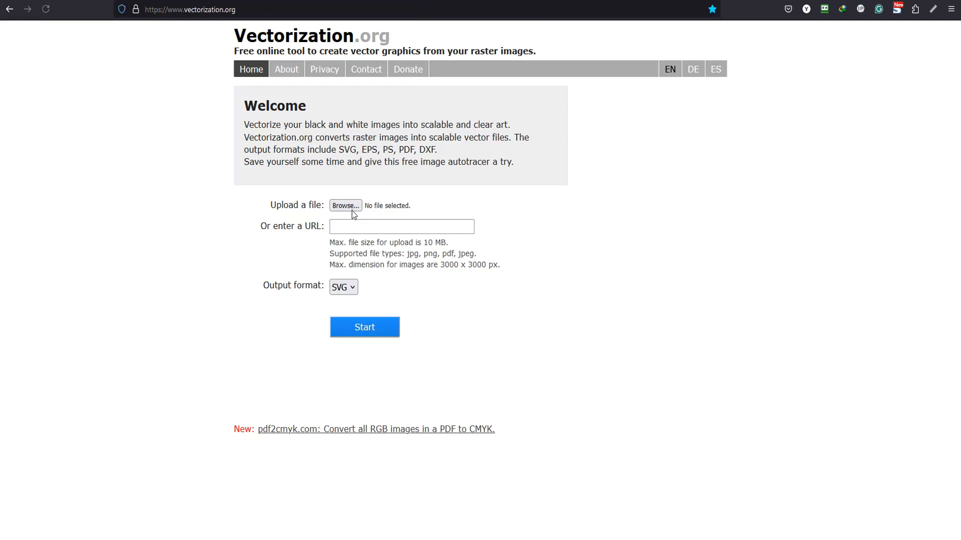
- Attach Designer (4).jpeg for tracing and choose PDF as the output format
{"action": "left_click", "coordinate": [344, 205]}
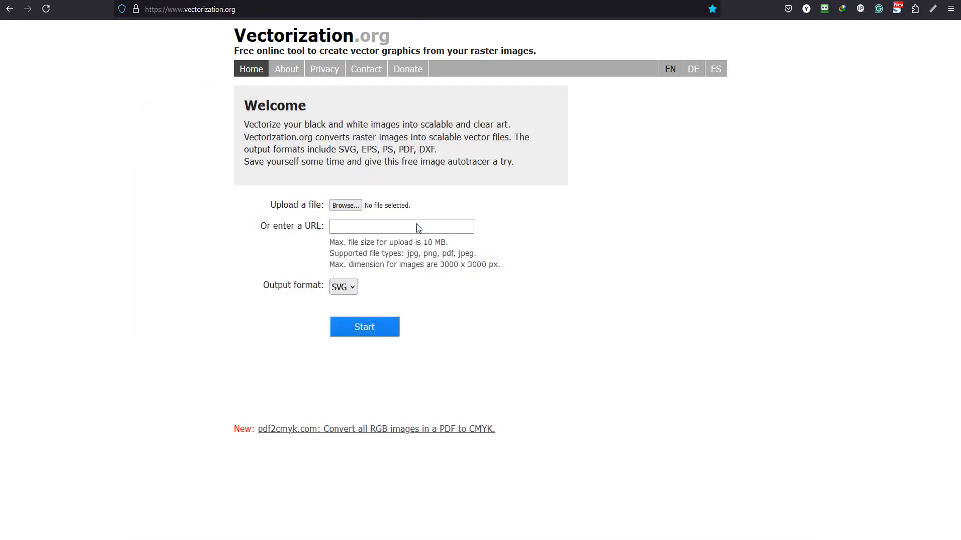
{"action": "left_click", "coordinate": [343, 287]}
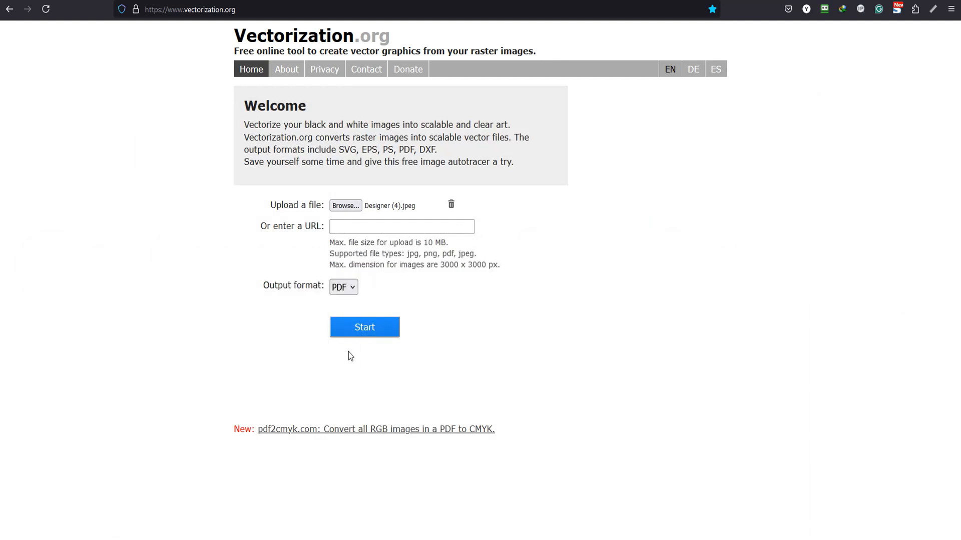
{"action": "mouse_move", "coordinate": [360, 348]}
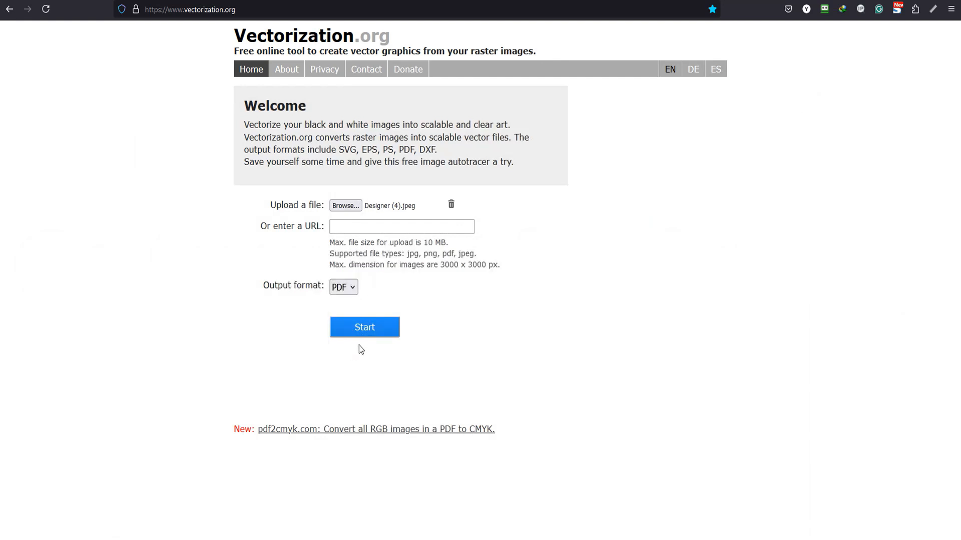
- Start the vectorization and download the resulting Designer_4.pdf
{"action": "left_click", "coordinate": [365, 327]}
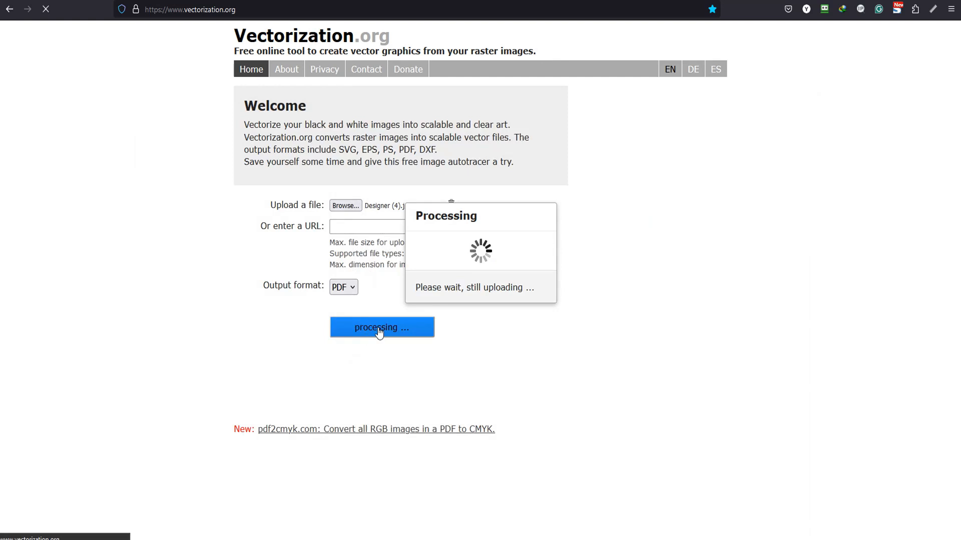
{"action": "left_click", "coordinate": [382, 327]}
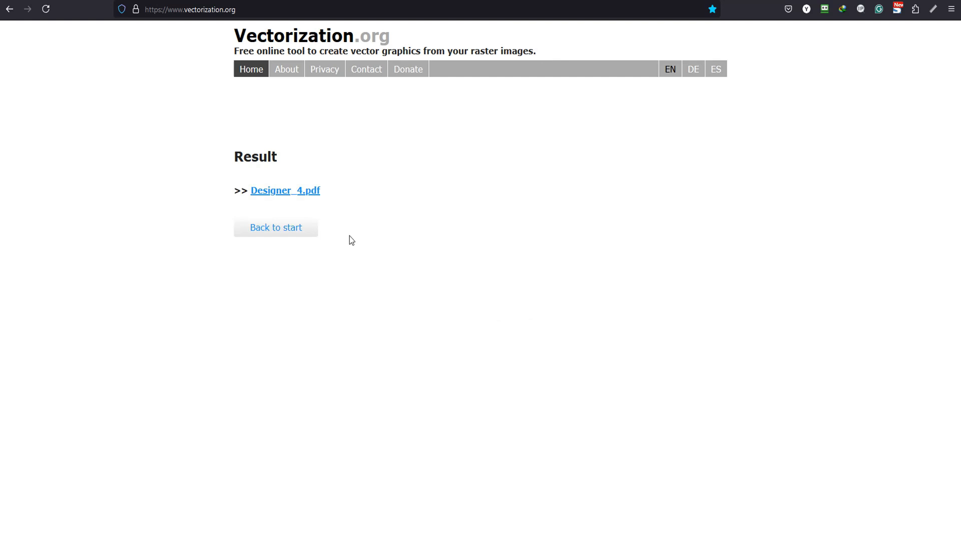
{"action": "left_click", "coordinate": [284, 191]}
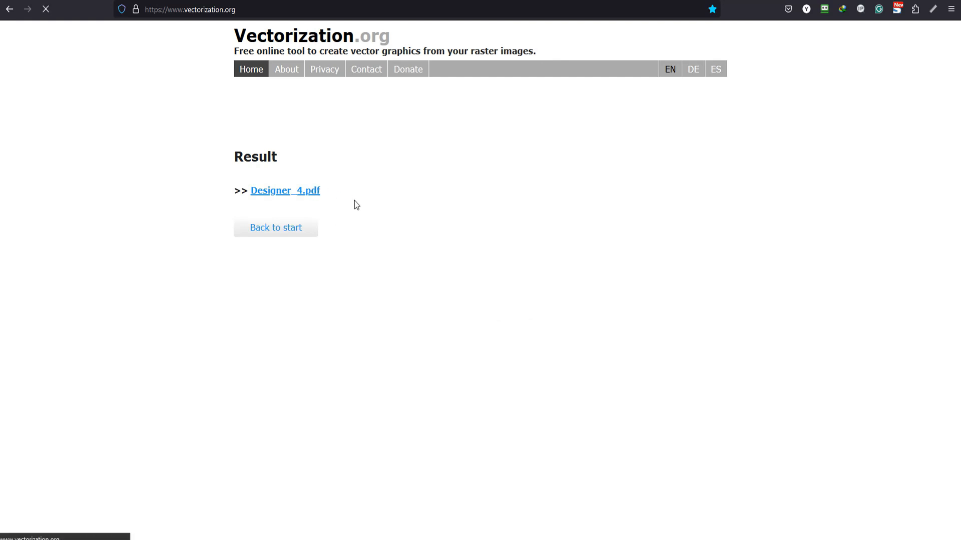
{"action": "left_click", "coordinate": [285, 190]}
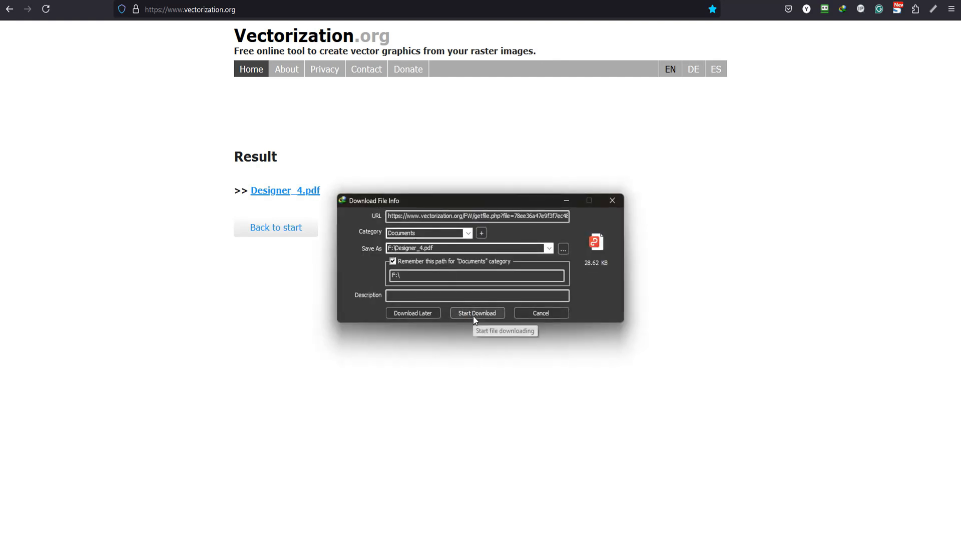
{"action": "left_click", "coordinate": [476, 313]}
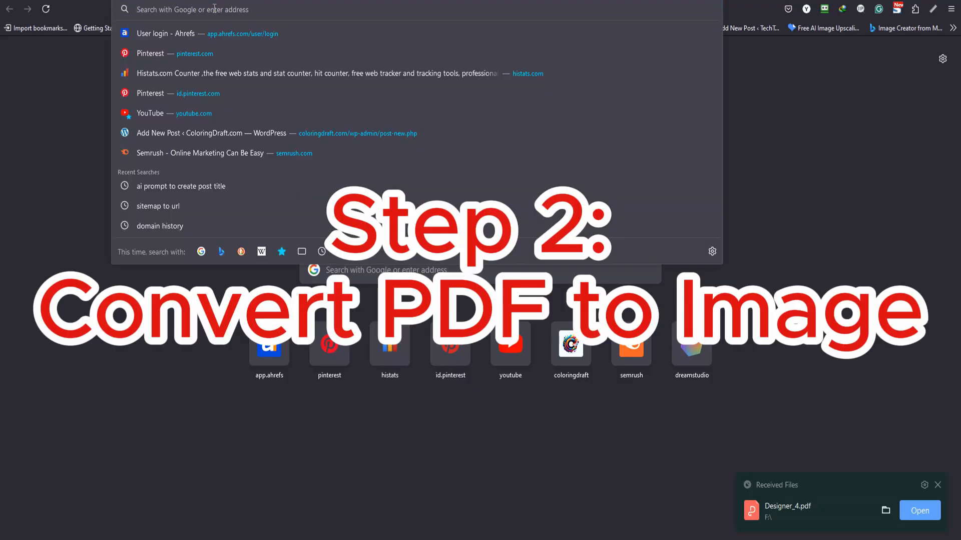
- Search for iLovePDF and open its PDF to JPG converter page
{"action": "type", "text": "iloveimg.com/"}
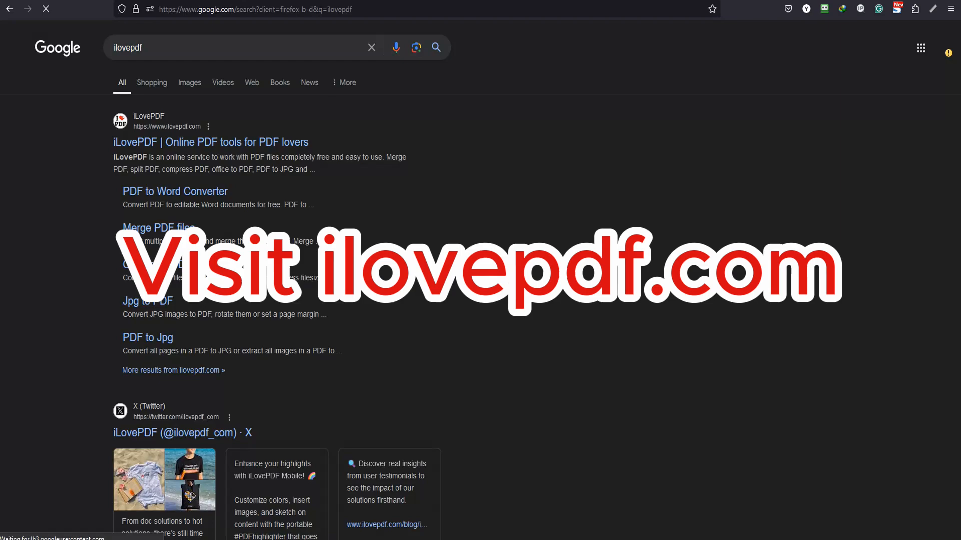
{"action": "left_click", "coordinate": [147, 337]}
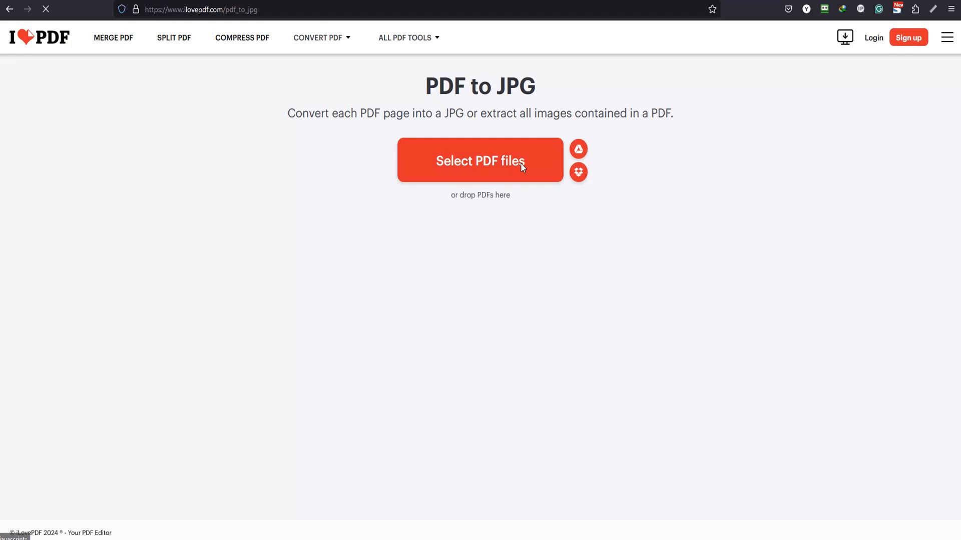
- Convert Designer_4.pdf to a high-quality JPG and save Designer_4_page-0001.jpg
{"action": "left_click", "coordinate": [480, 160]}
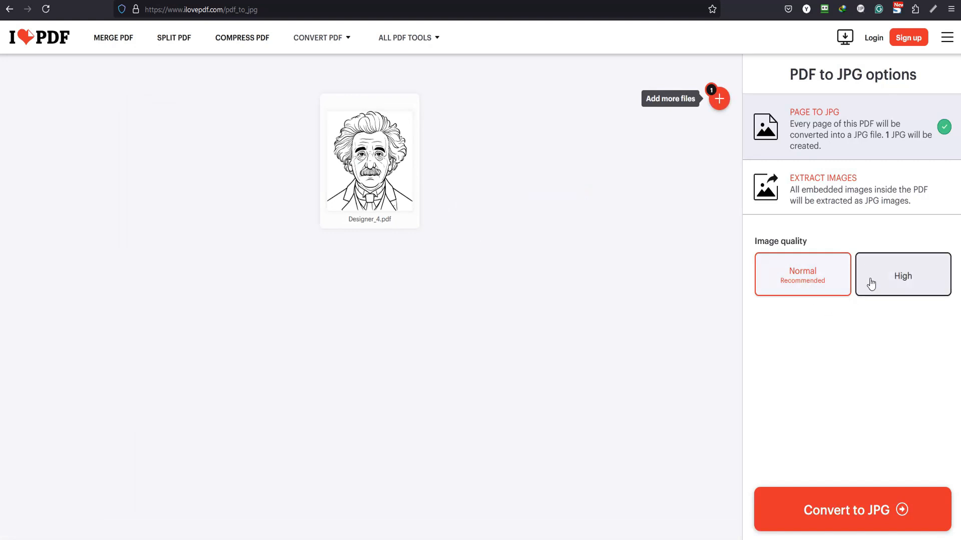
{"action": "left_click", "coordinate": [851, 509]}
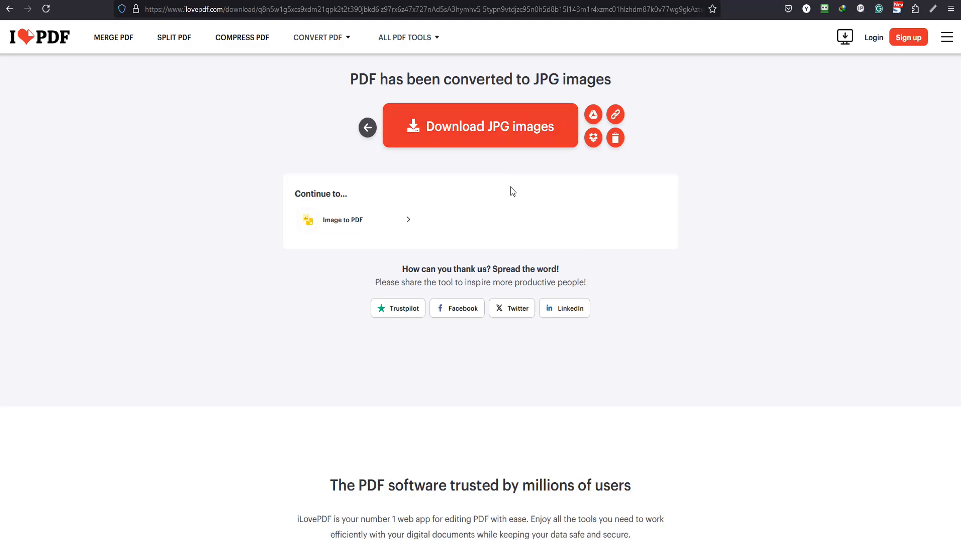
{"action": "left_click", "coordinate": [480, 126]}
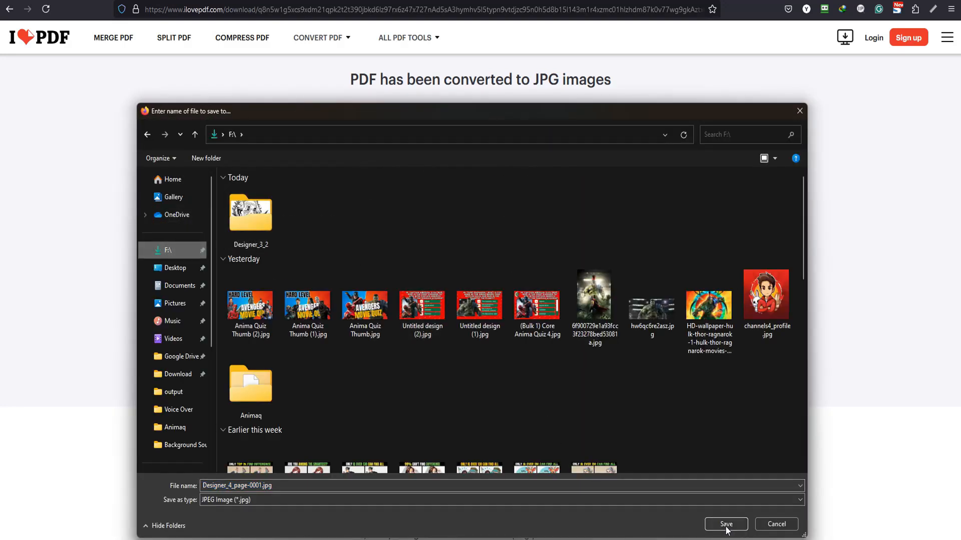
{"action": "left_click", "coordinate": [725, 524]}
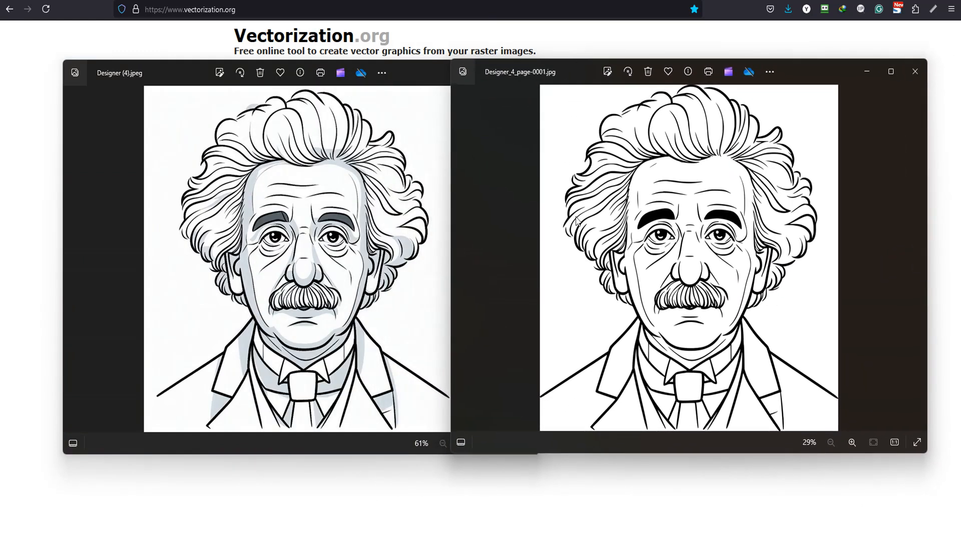
{"action": "mouse_move", "coordinate": [576, 279]}
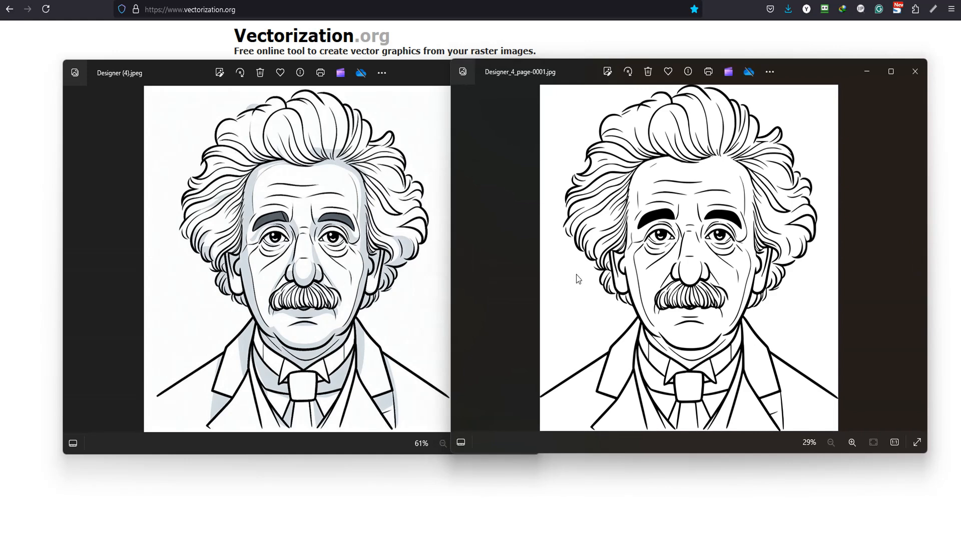
{"action": "mouse_move", "coordinate": [796, 535]}
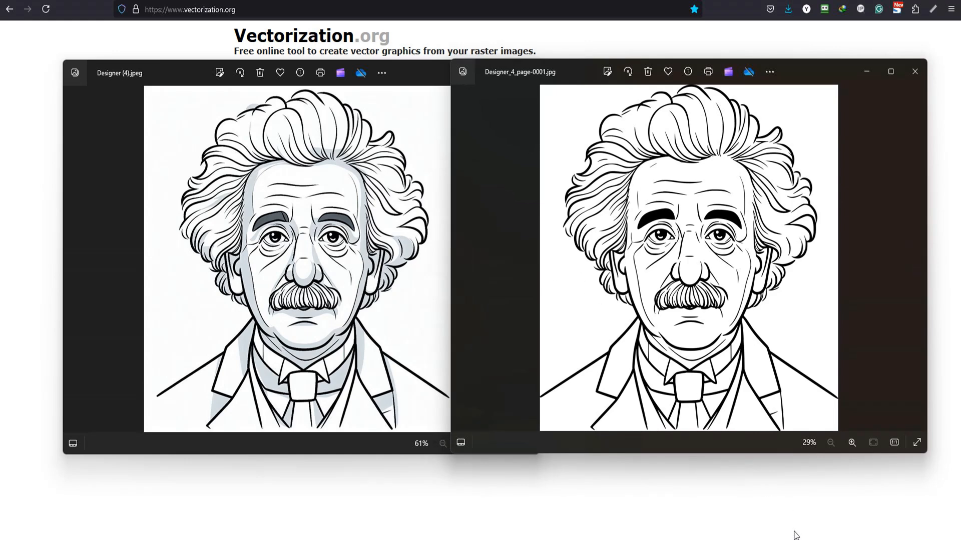